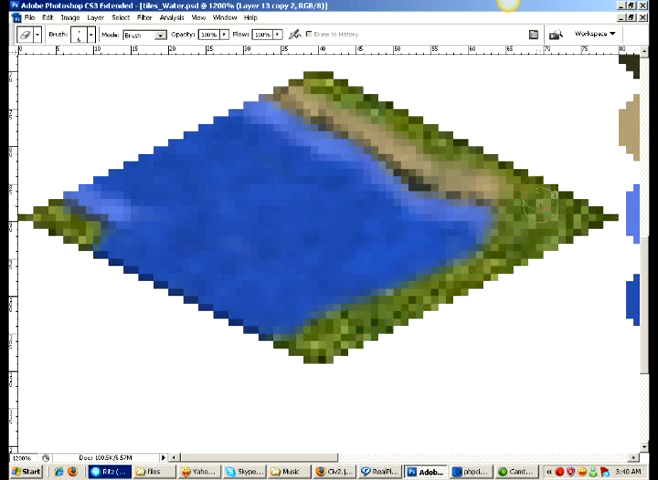
Step: Zoom out so all the lake and shoreline water tile variants show on the canvas
{"action": "left_click", "coordinate": [322, 76]}
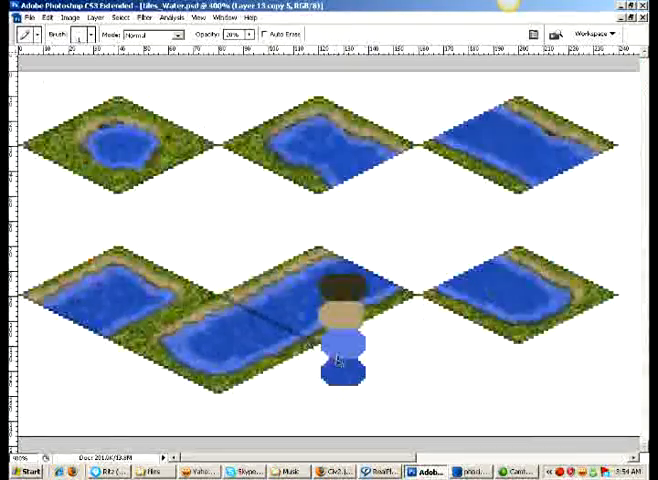
Step: Fit the tile sheet on screen (Ctrl+0) to see the water, island and small grass tiles
{"action": "key", "text": "ctrl+0"}
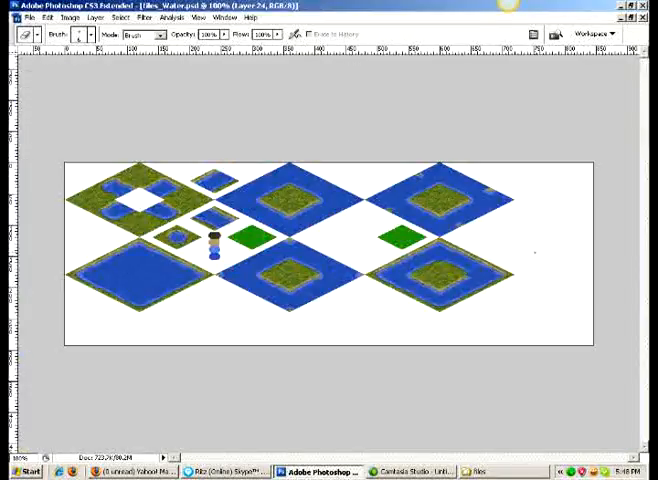
Step: Select the Move tool to drag the shoreline tile groups into a grid
{"action": "left_click", "coordinate": [132, 196]}
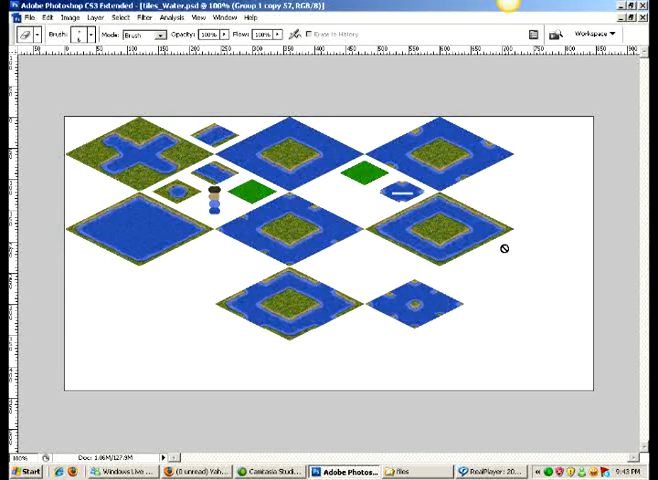
{"action": "mouse_move", "coordinate": [546, 182]}
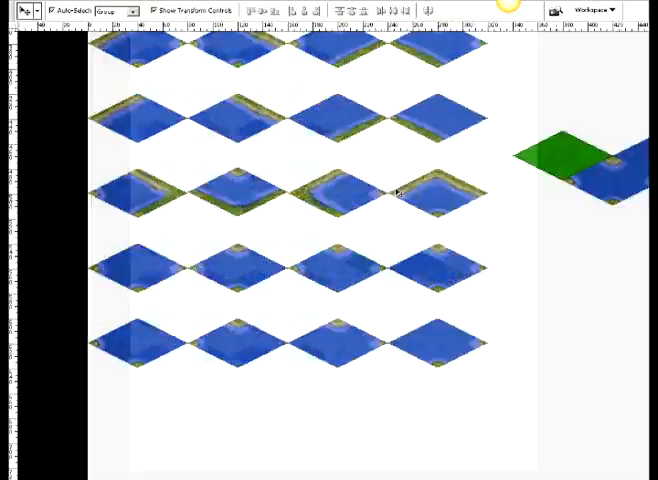
Step: Add a binary edge-code label such as '0111 1111' to the shoreline tile document
{"action": "left_click", "coordinate": [24, 4]}
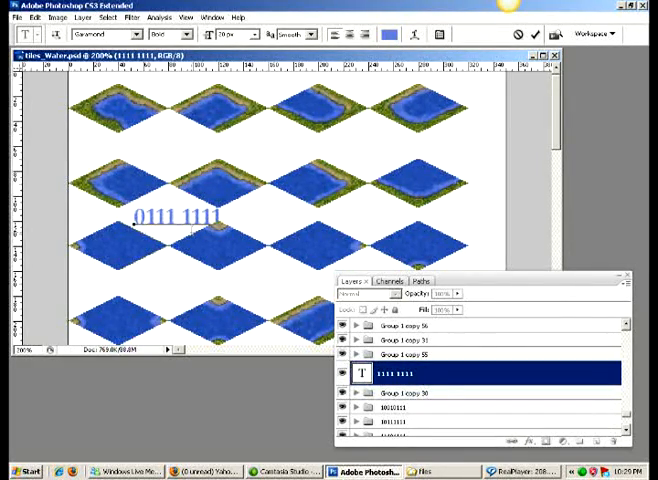
{"action": "type", "text": "? ="}
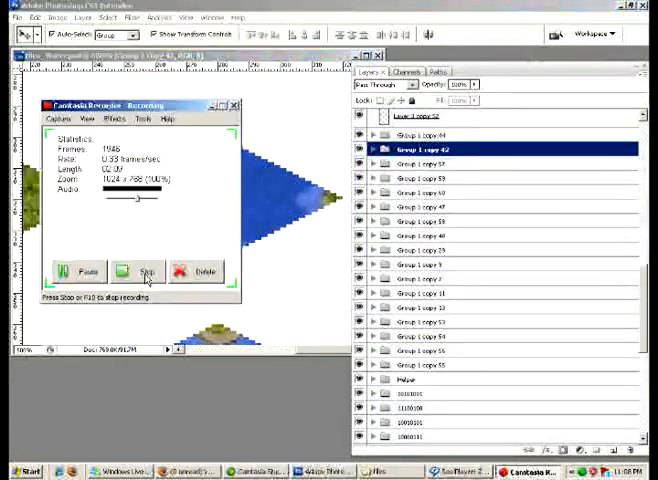
Step: Try to move a layer group and dismiss the resulting group error alert
{"action": "left_click", "coordinate": [152, 272]}
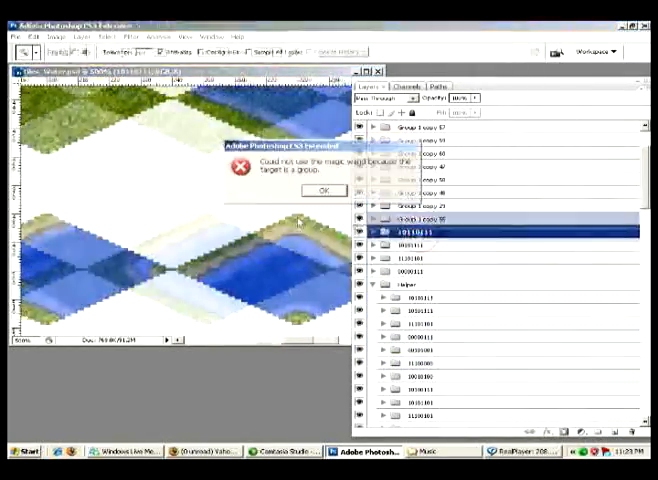
{"action": "left_click", "coordinate": [322, 190]}
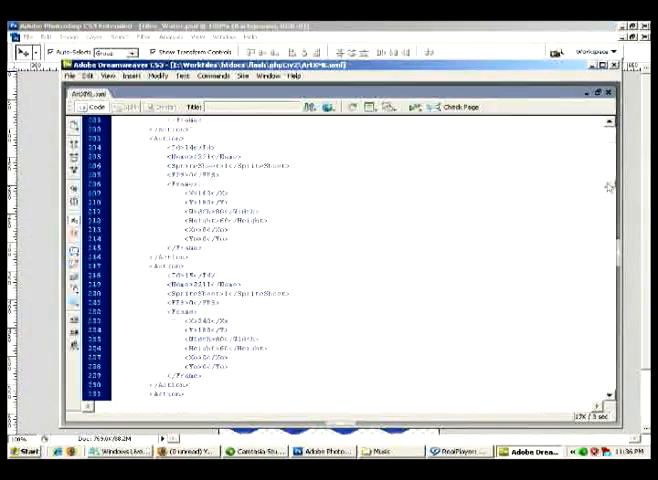
Step: Scroll through the XML slice definition entries in Dreamweaver
{"action": "scroll", "scroll_direction": "down", "scroll_amount": 3}
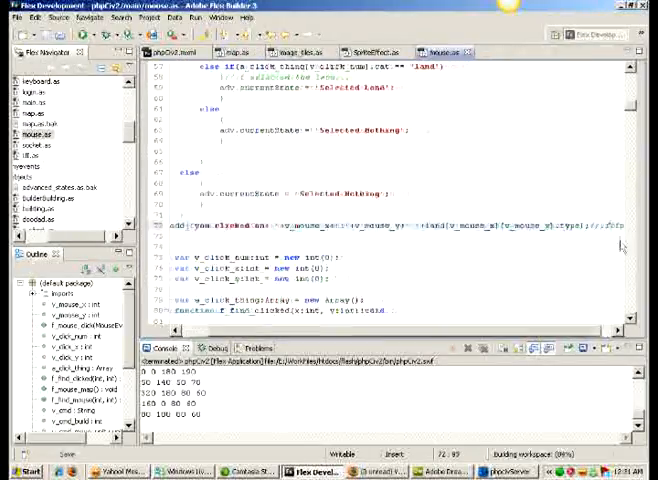
Step: Show the game's ActionScript source in Flex Builder with the console output
{"action": "left_click", "coordinate": [212, 52]}
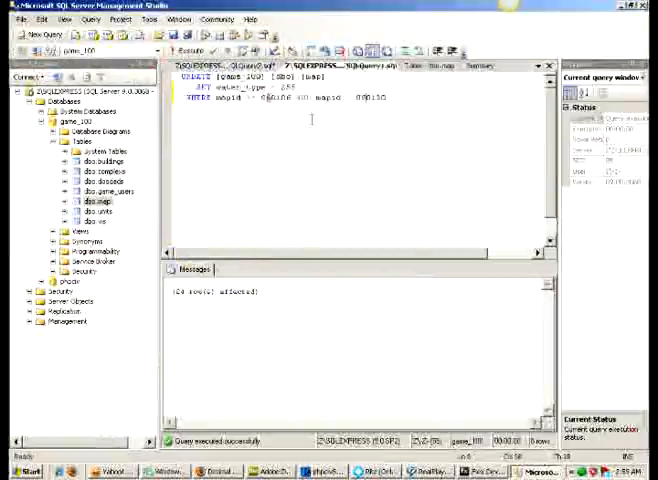
Step: Execute the UPDATE query setting the water type for one map row
{"action": "left_click", "coordinate": [596, 472]}
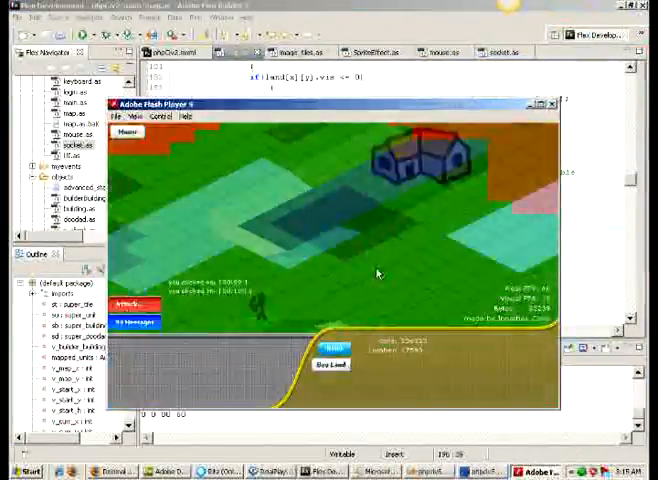
Step: Run the Flex project so the isometric water and land map renders in Flash Player
{"action": "left_click", "coordinate": [552, 104]}
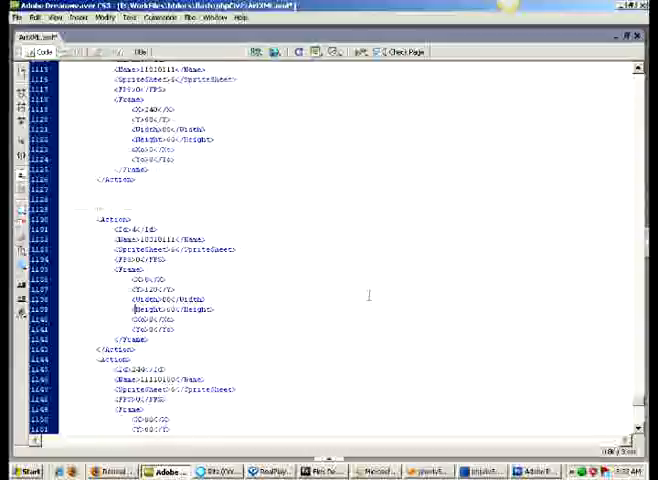
Step: Scroll the XML slice definitions down past line 1500 through the repeated nested entries
{"action": "scroll", "scroll_direction": "down", "scroll_amount": 3}
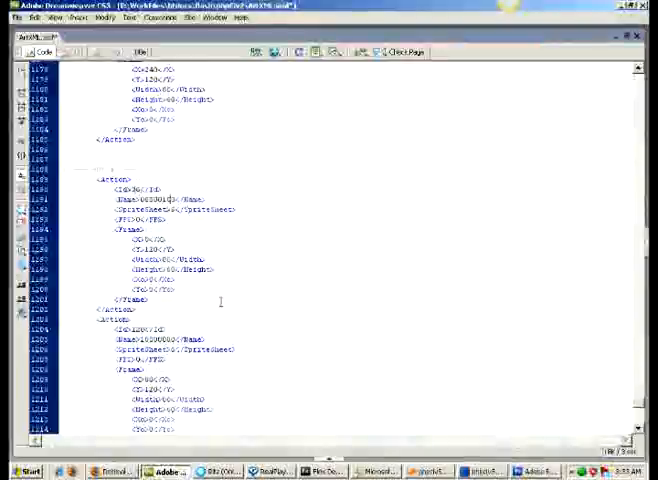
{"action": "scroll", "scroll_direction": "down", "scroll_amount": 3}
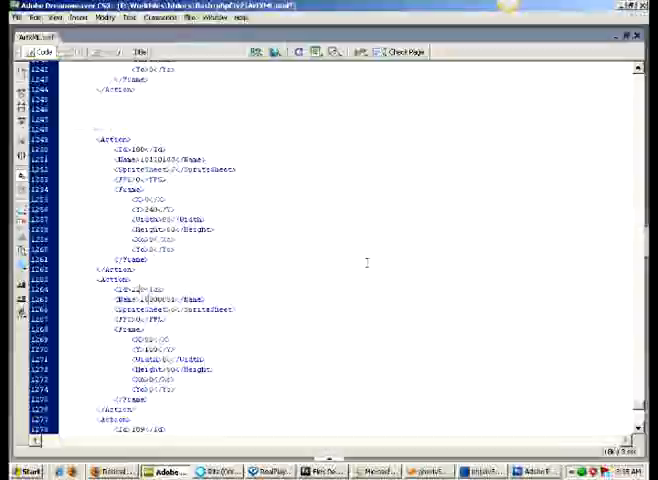
{"action": "scroll", "scroll_direction": "down", "scroll_amount": 3}
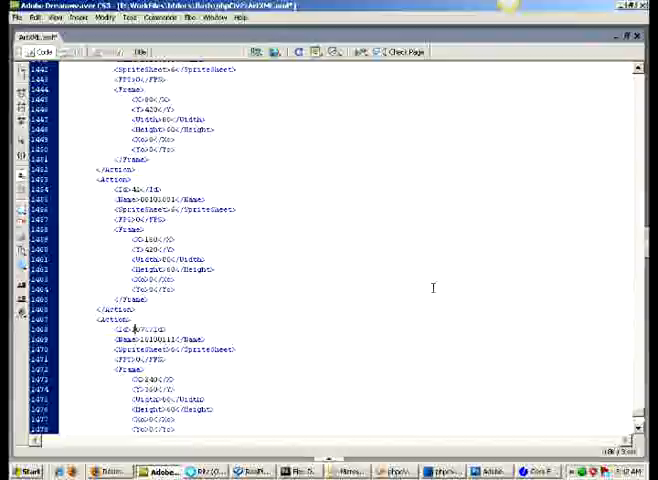
{"action": "scroll", "scroll_direction": "down", "scroll_amount": 3}
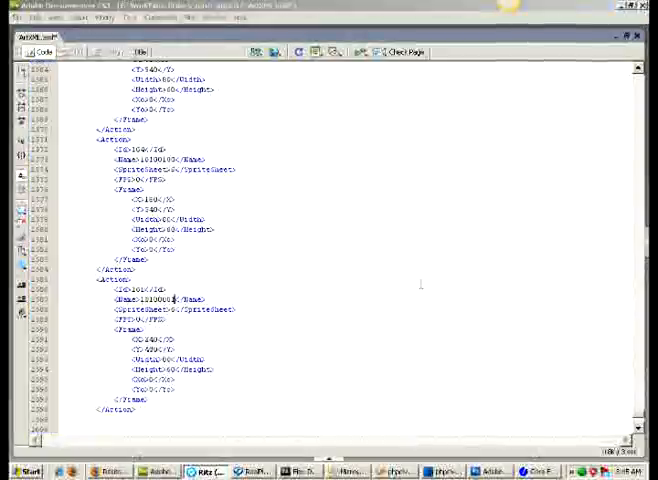
{"action": "scroll", "scroll_direction": "down", "scroll_amount": 3}
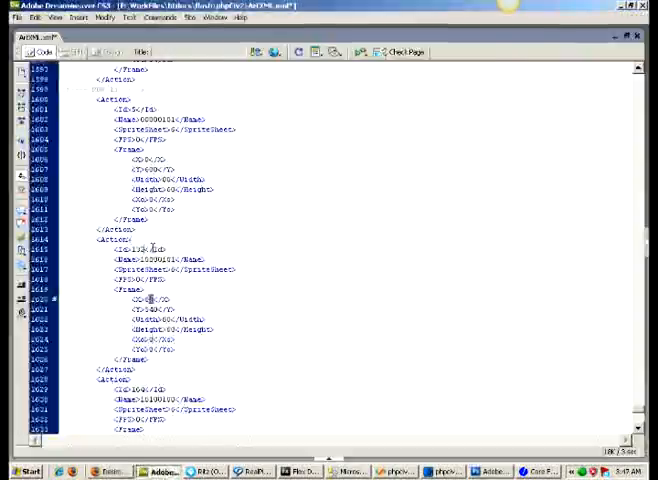
{"action": "scroll", "scroll_direction": "down", "scroll_amount": 3}
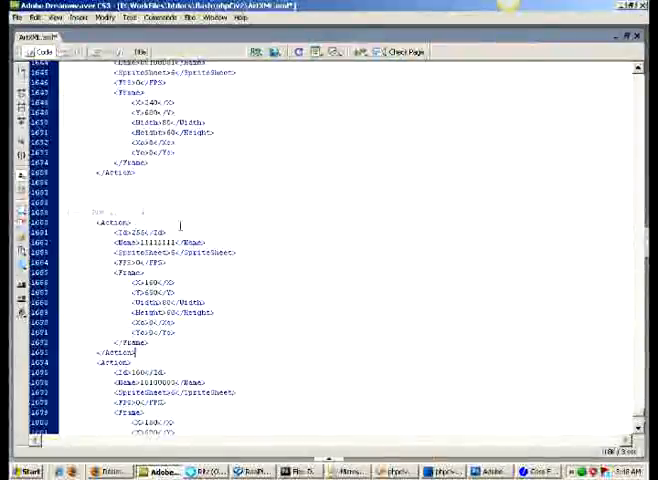
{"action": "scroll", "scroll_direction": "down", "scroll_amount": 3}
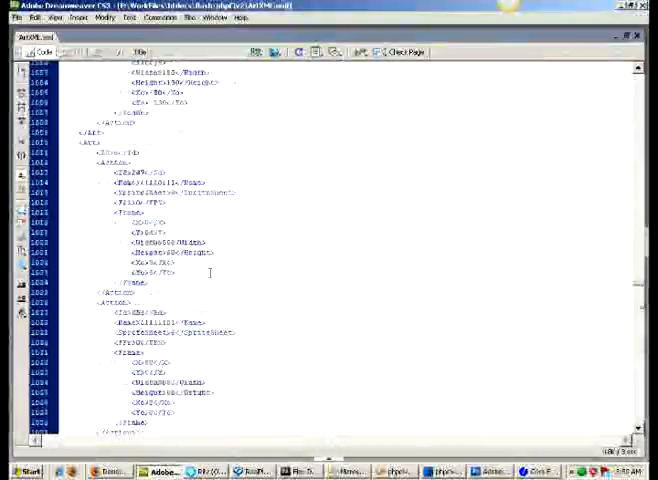